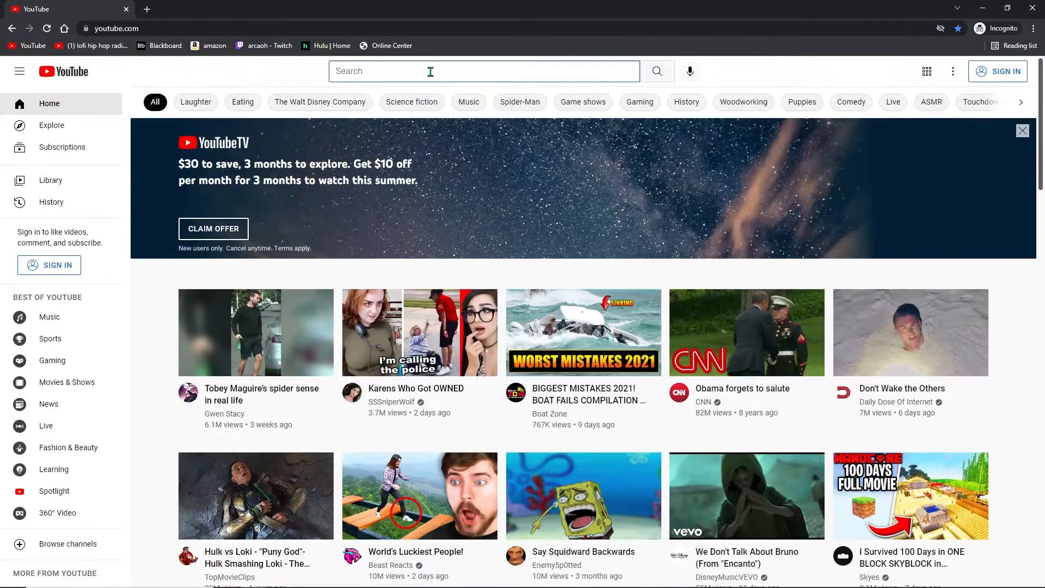
# Search YouTube for 'arcaoh' and open the Arcaoh channel page.
pyautogui.write('arcaoh')
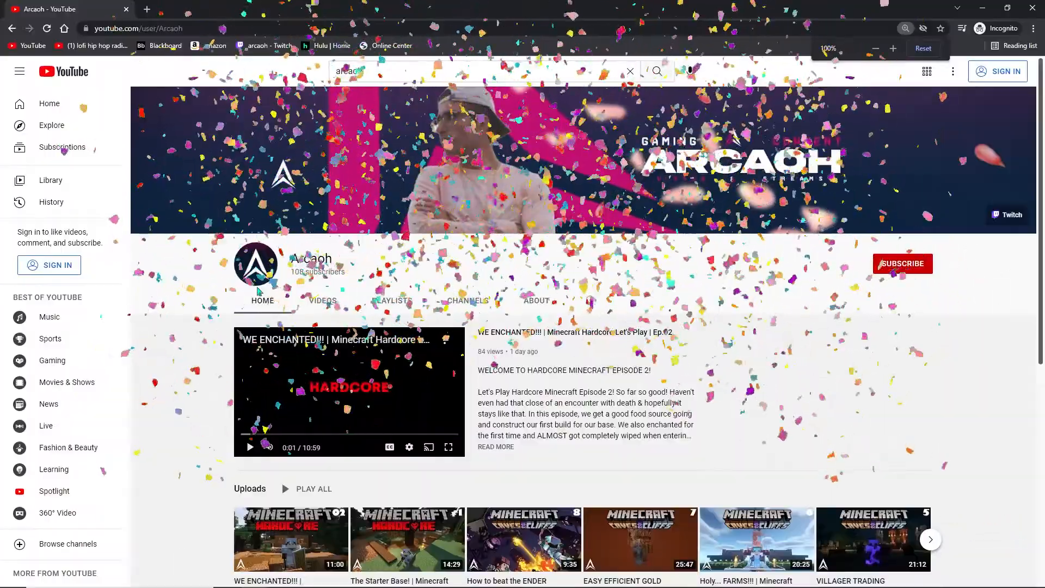
# Play the featured 'WE ENCHANTED!!! Ep.02' Minecraft Hardcore video from the channel home.
pyautogui.click(348, 391)
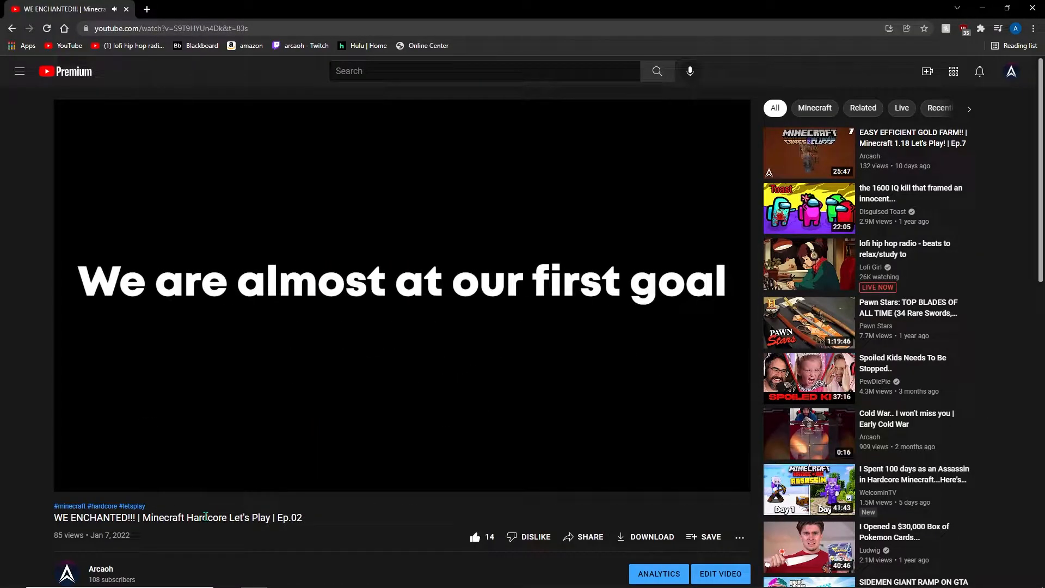
# Go to the YouTube Studio dashboard showing 102 subscribers and 11.1K views.
pyautogui.click(657, 574)
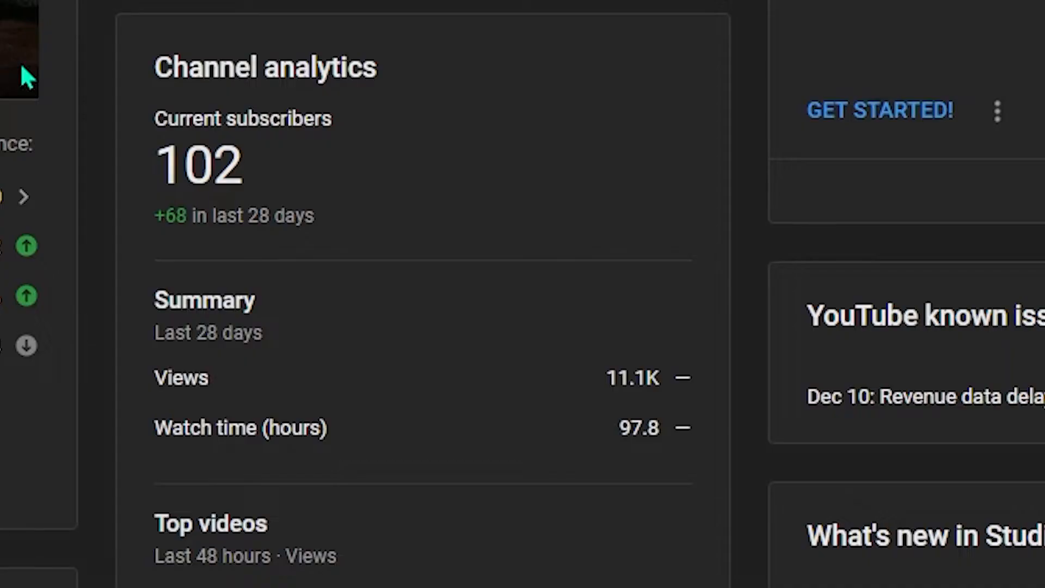
pyautogui.moveTo(336, 229)
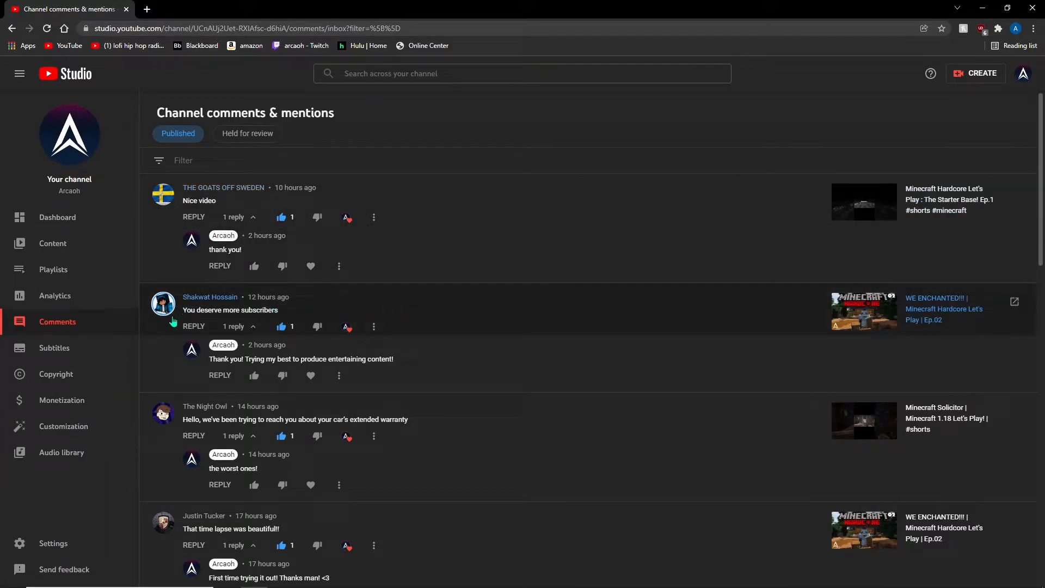
pyautogui.scroll(-3)
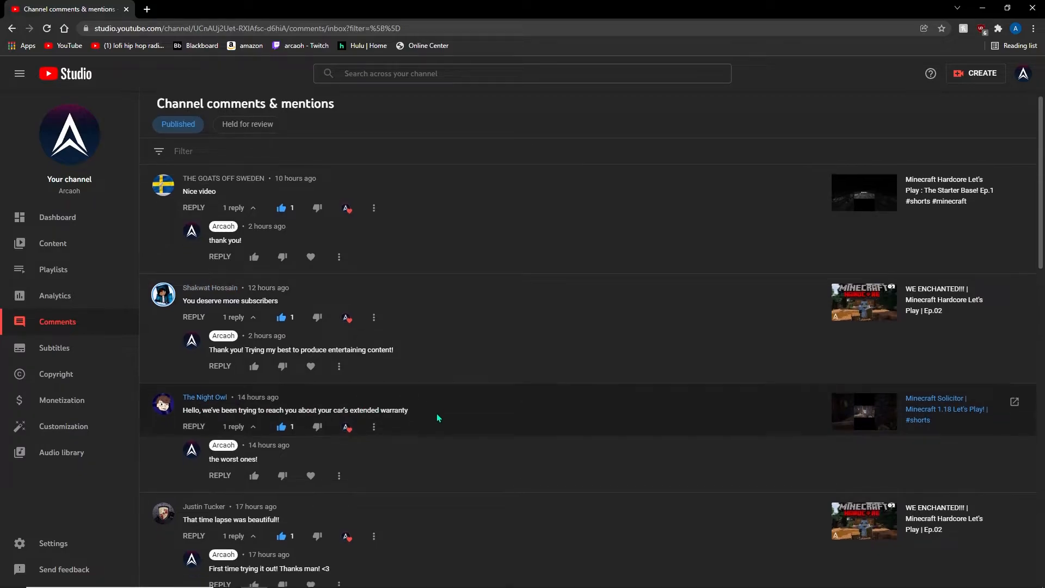
pyautogui.scroll(-3)
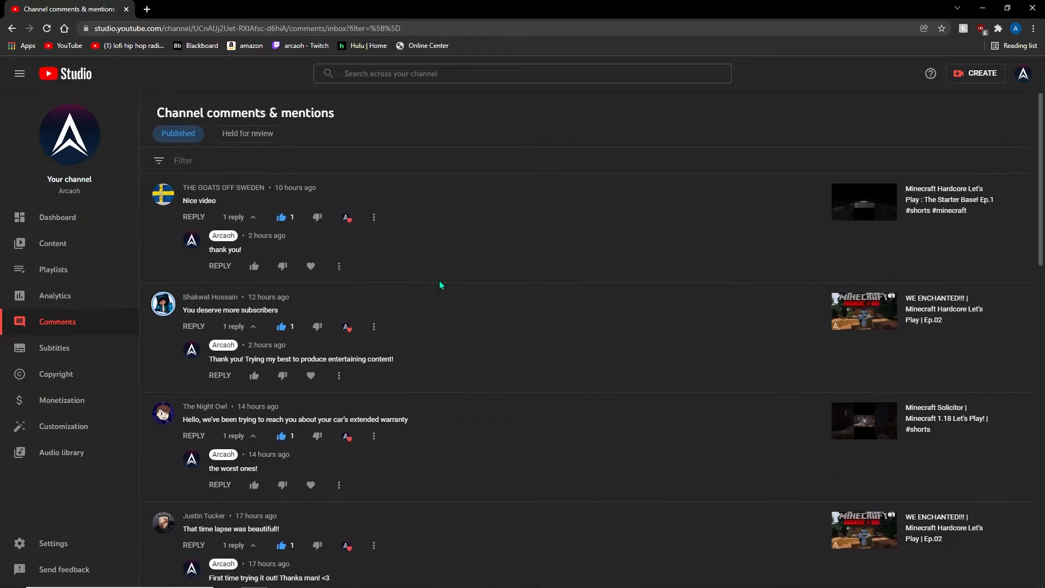
pyautogui.moveTo(181, 317)
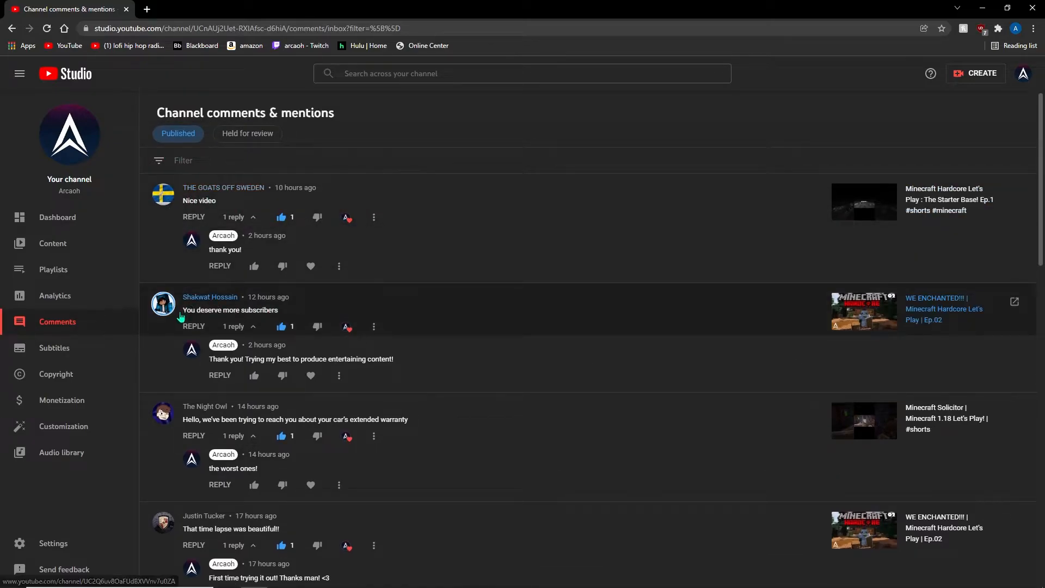
pyautogui.scroll(-3)
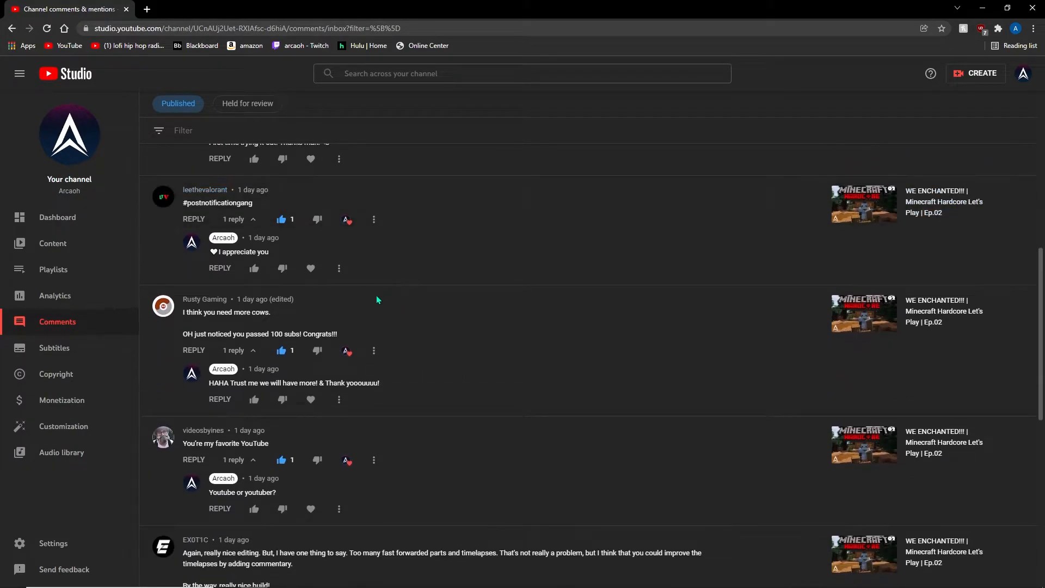
pyautogui.moveTo(336, 317)
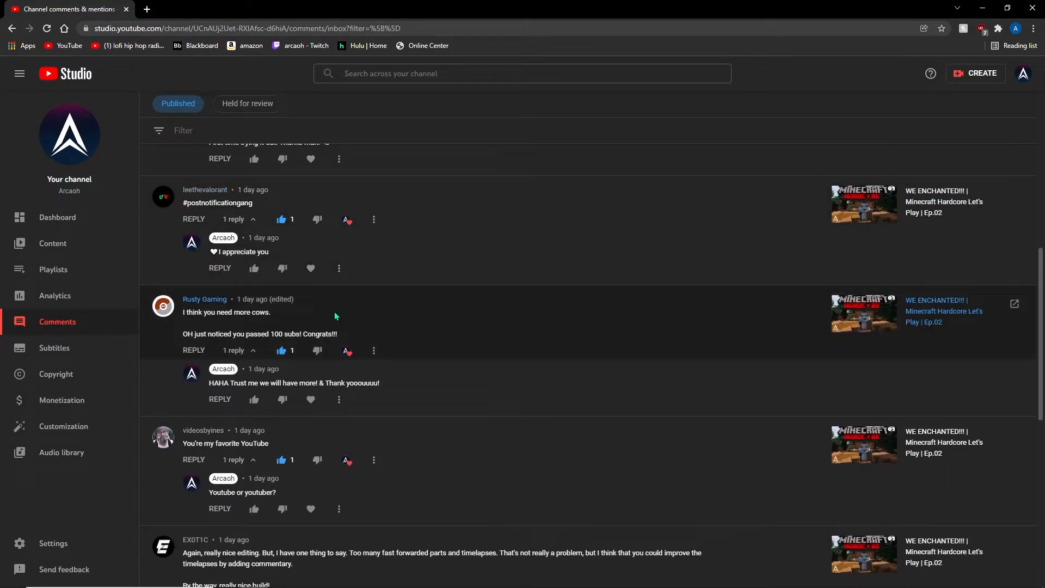
pyautogui.scroll(-3)
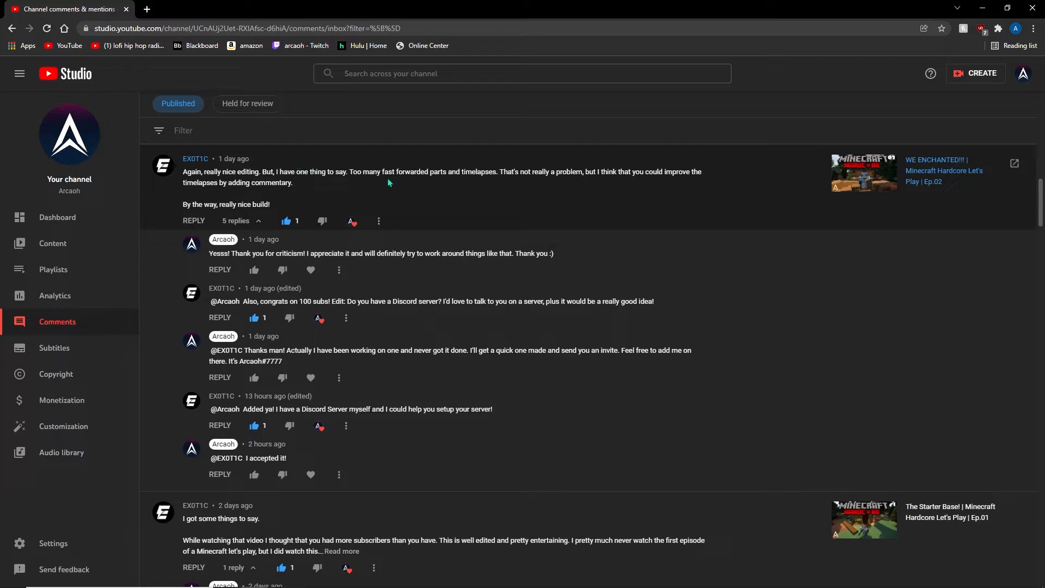
pyautogui.moveTo(295, 211)
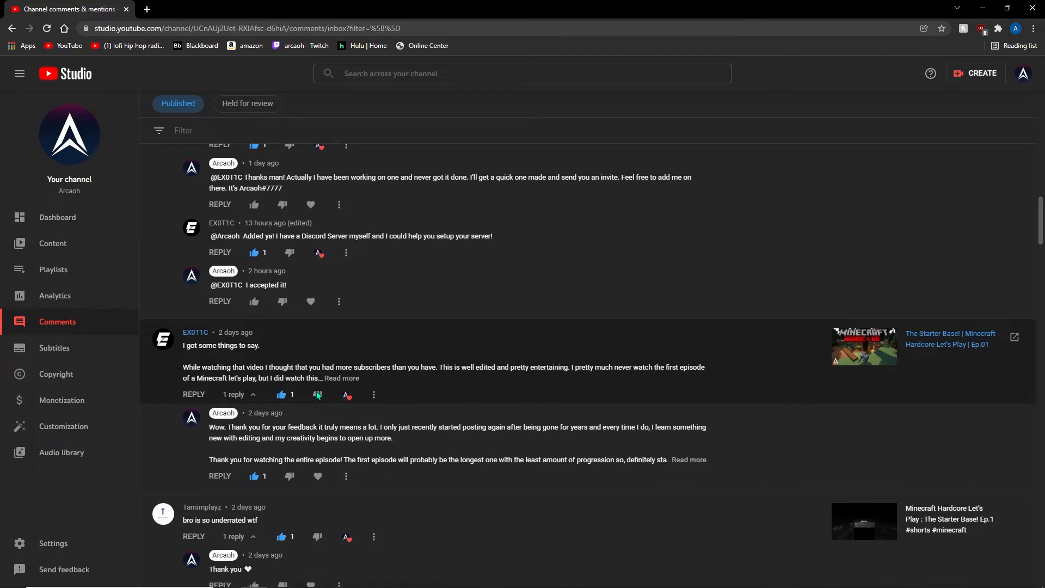
pyautogui.scroll(-3)
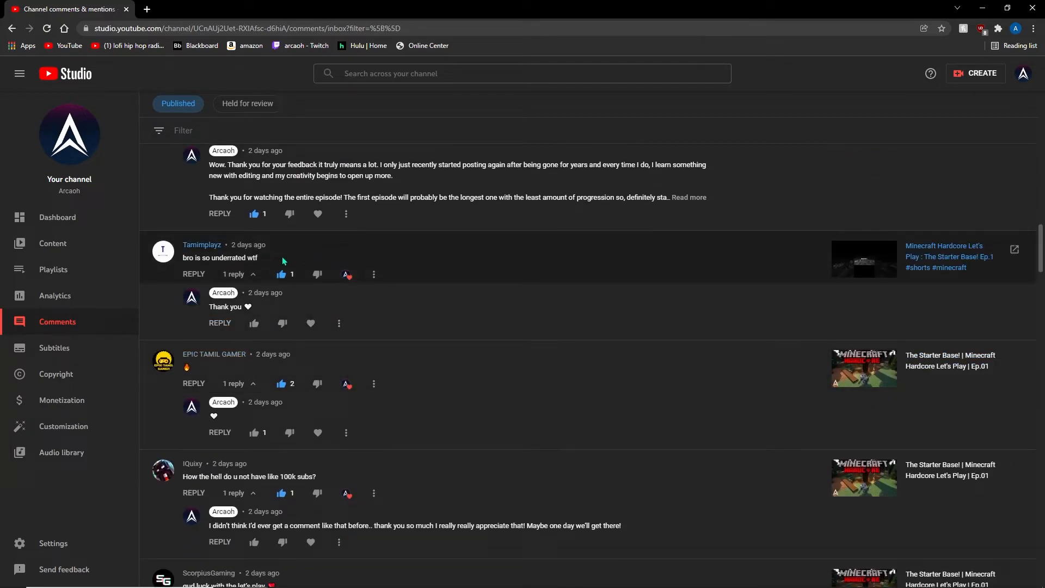
pyautogui.moveTo(359, 361)
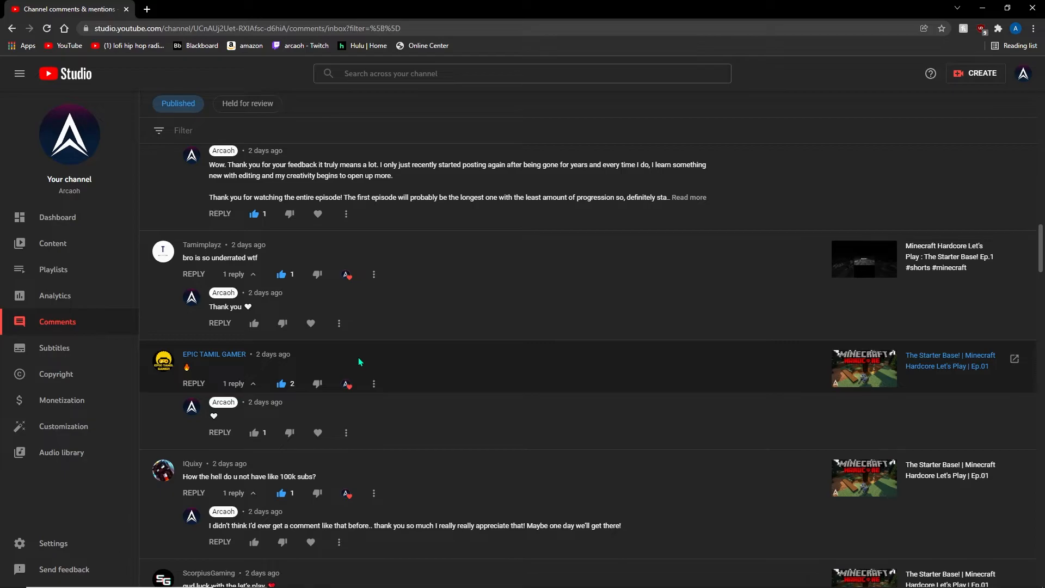
pyautogui.scroll(-3)
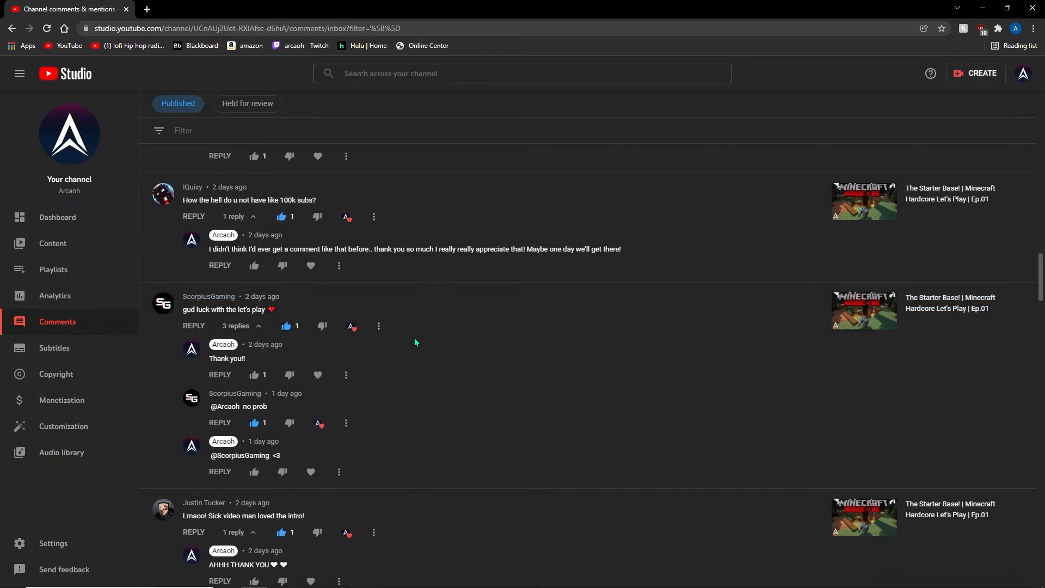
pyautogui.scroll(-3)
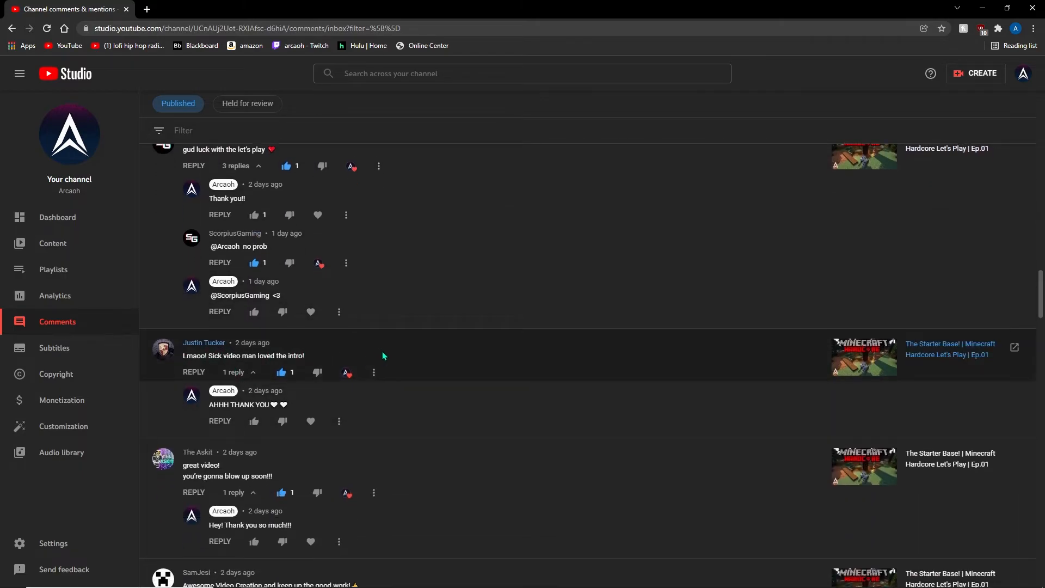
pyautogui.scroll(-3)
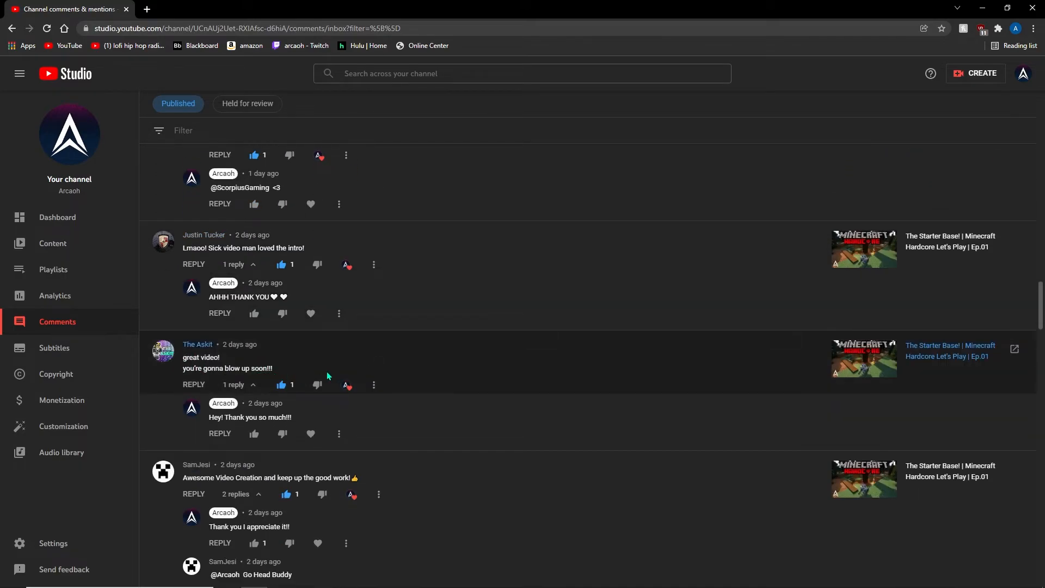
pyautogui.scroll(-3)
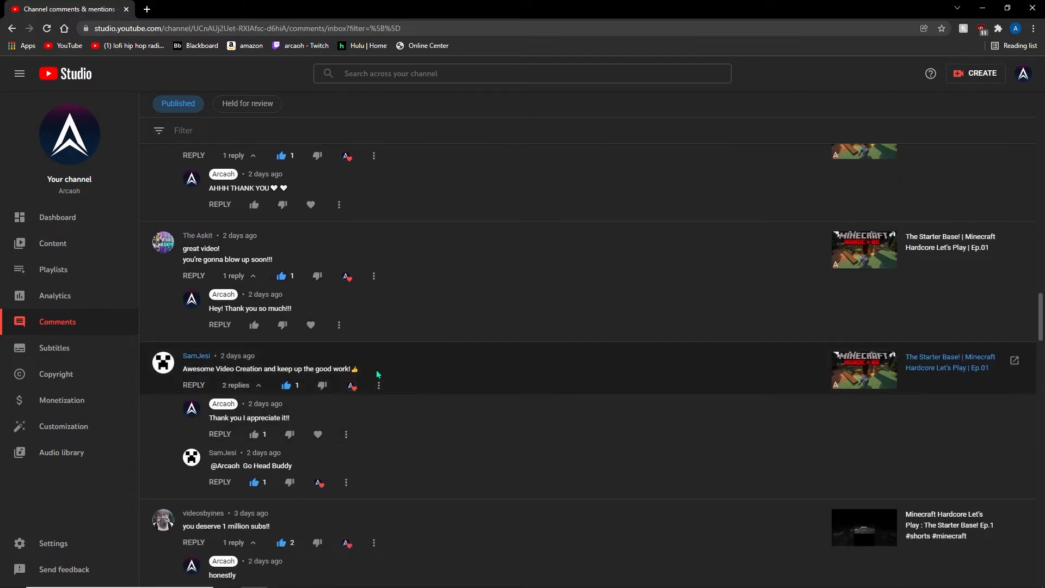
pyautogui.scroll(-3)
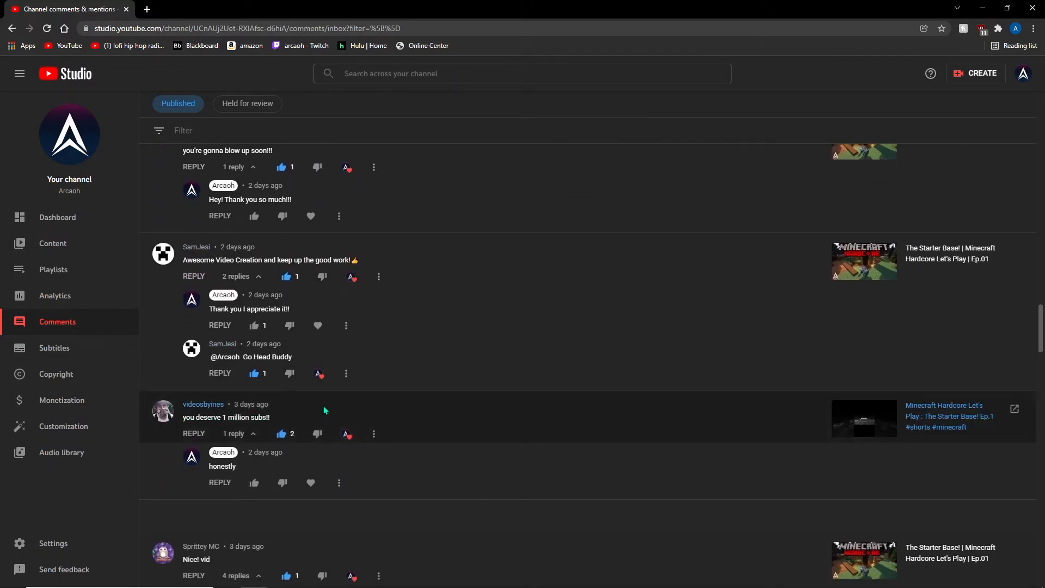